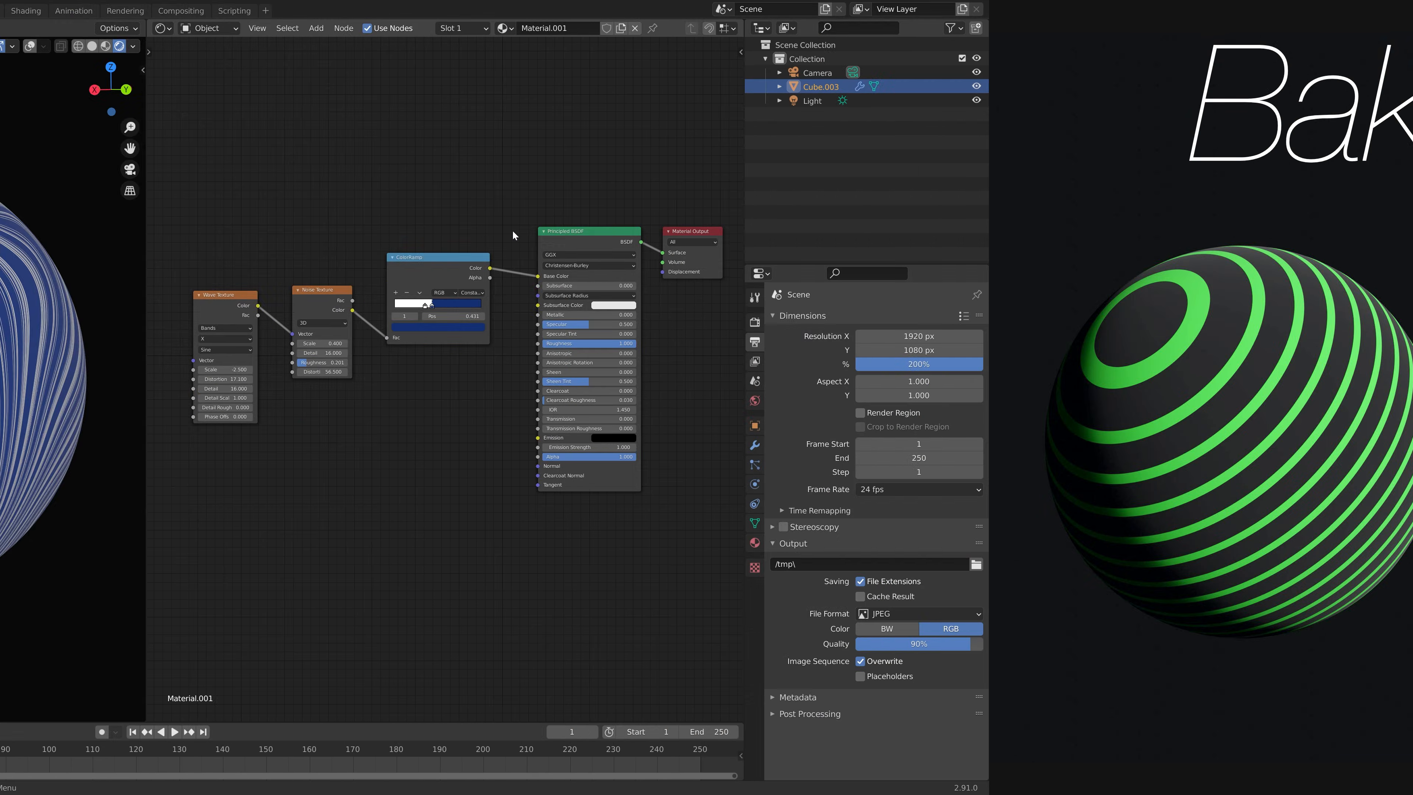
Step: Add an Image Texture node to the swirl material's node tree
click(198, 10)
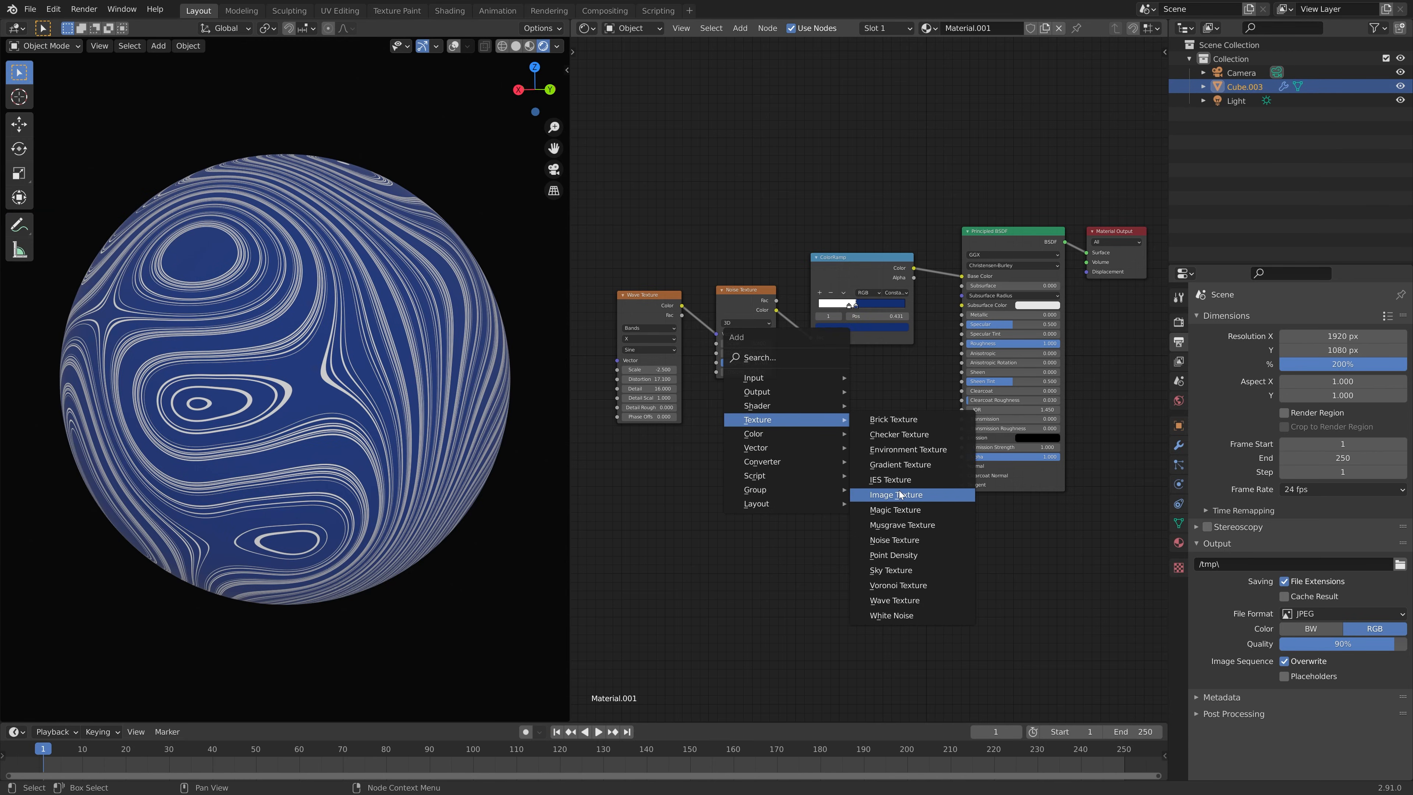
click(894, 494)
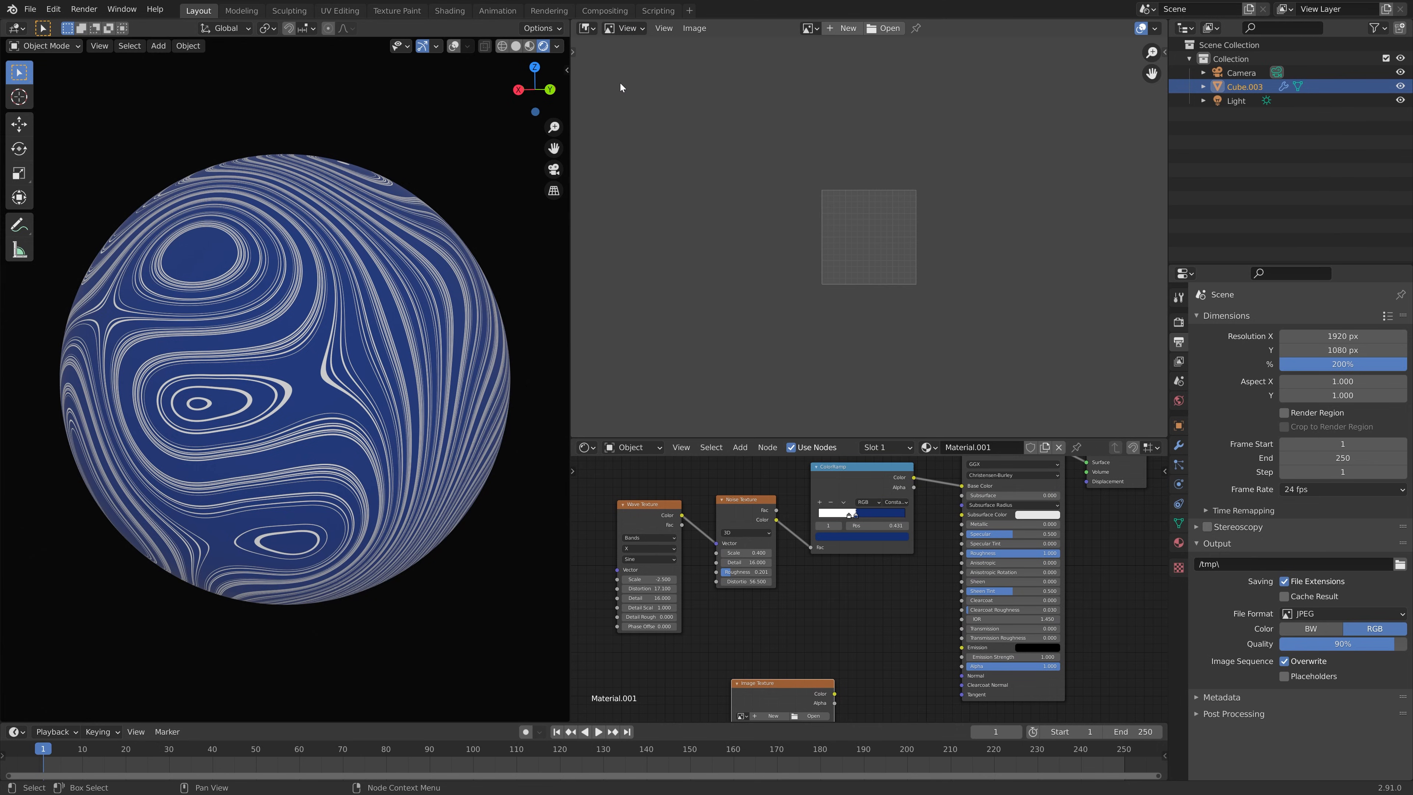
Step: Create a new blank image named 'bake' at 4096 × 4096 without alpha
click(840, 28)
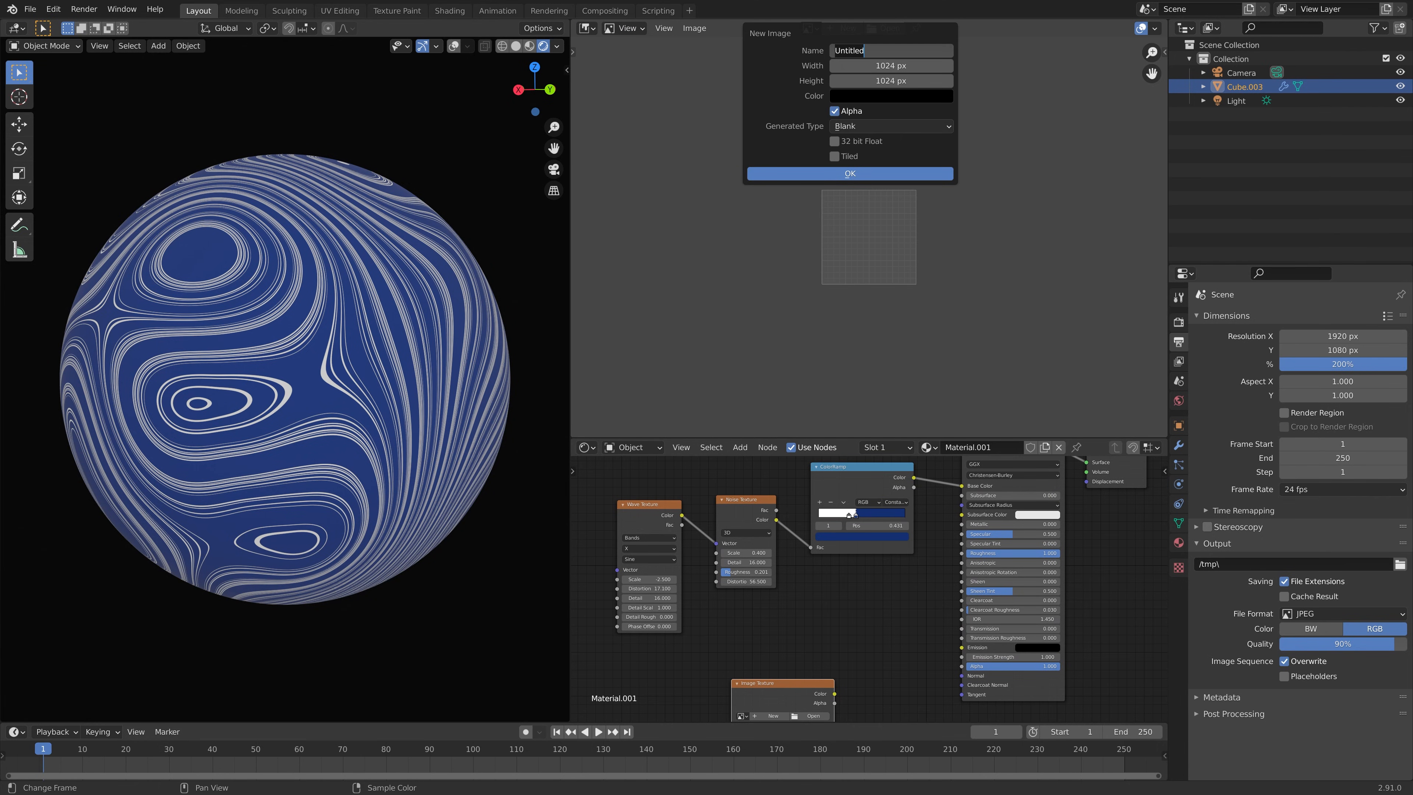
text(bak)
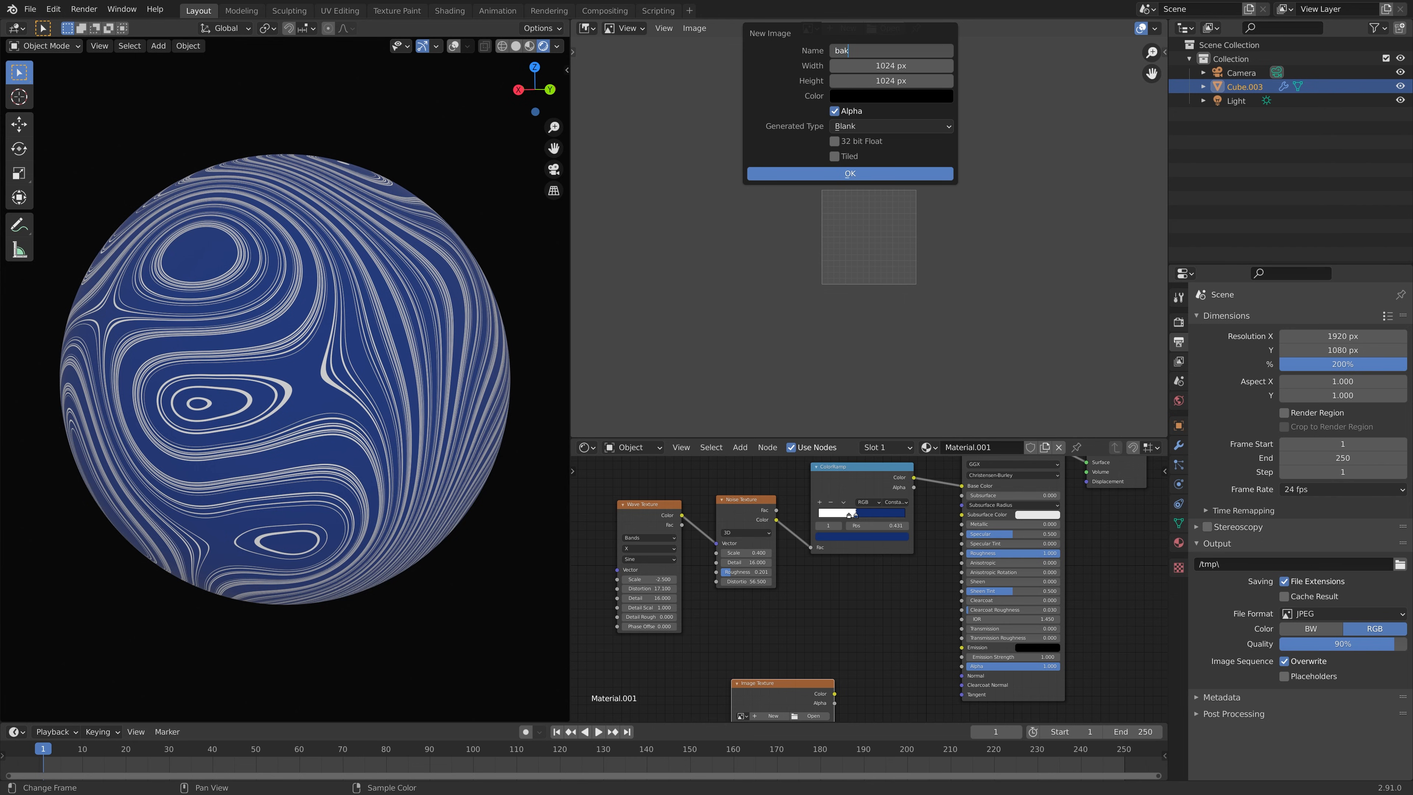
text(e)
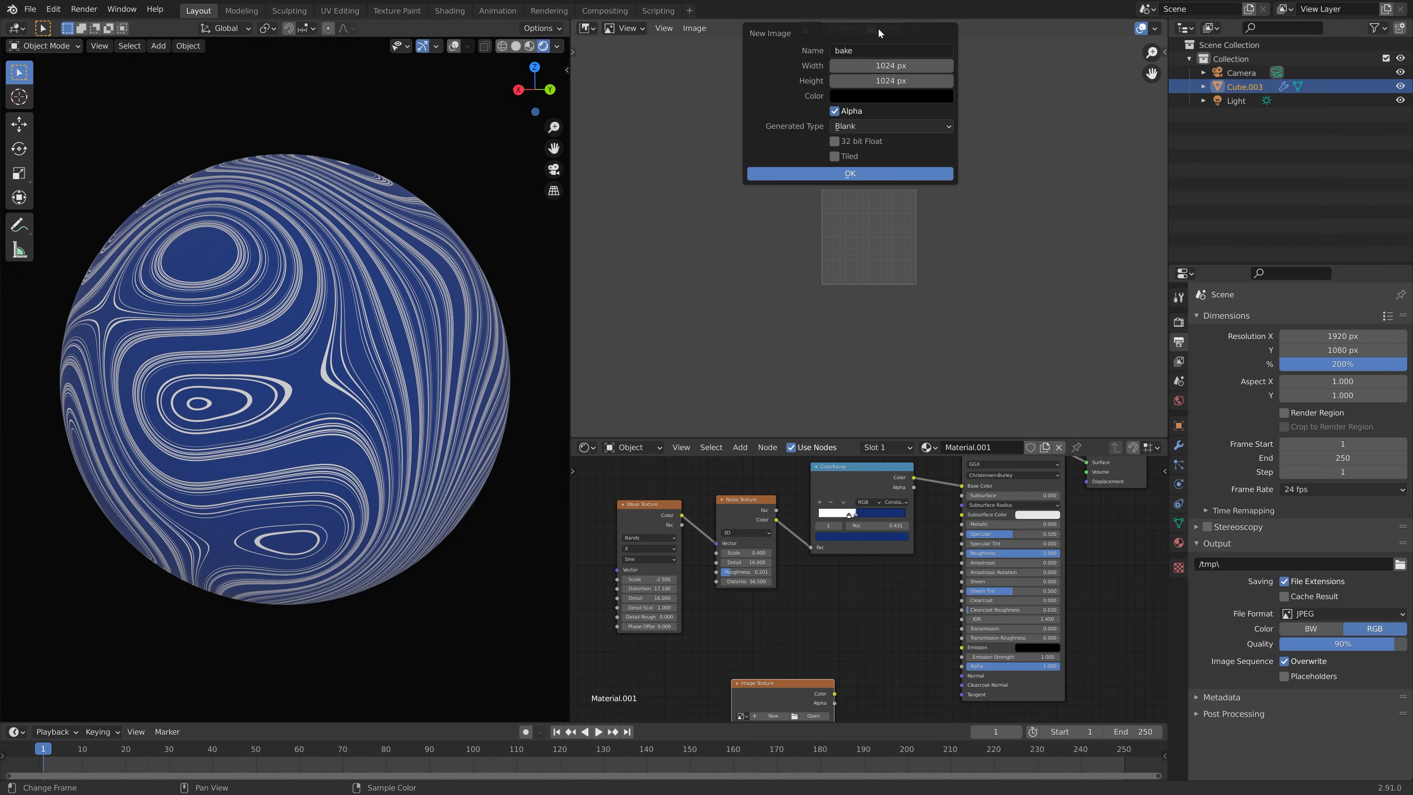
click(890, 65)
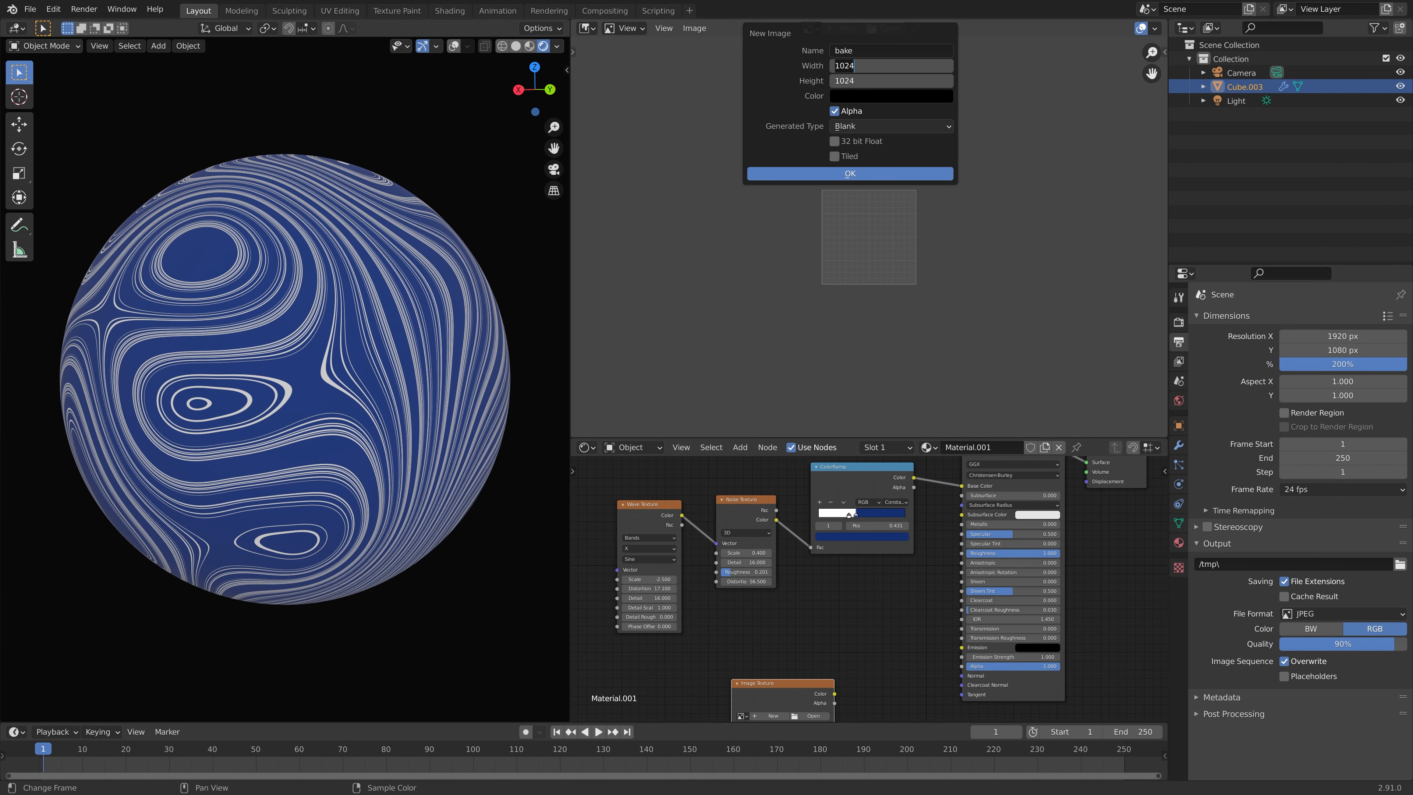
text(409)
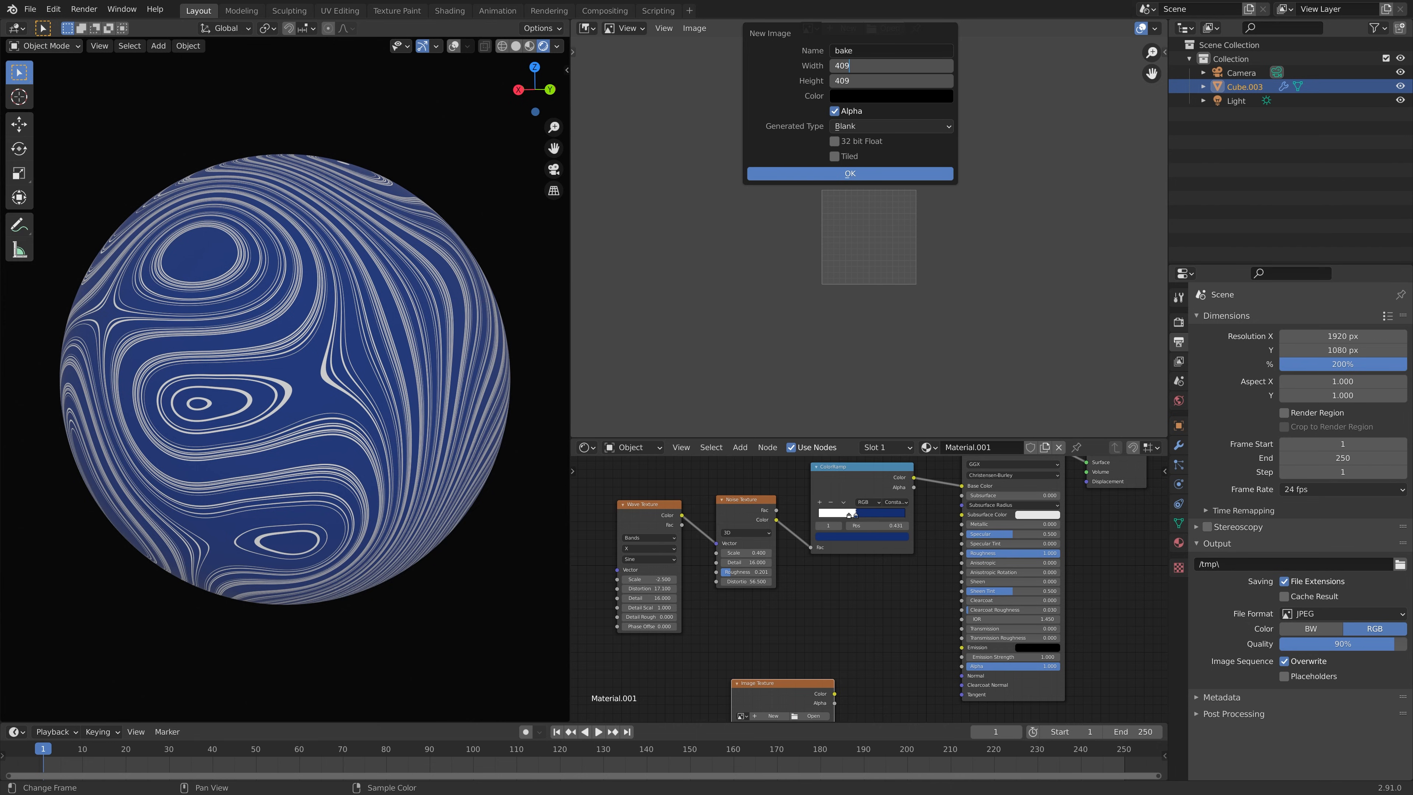
text(4096 px)
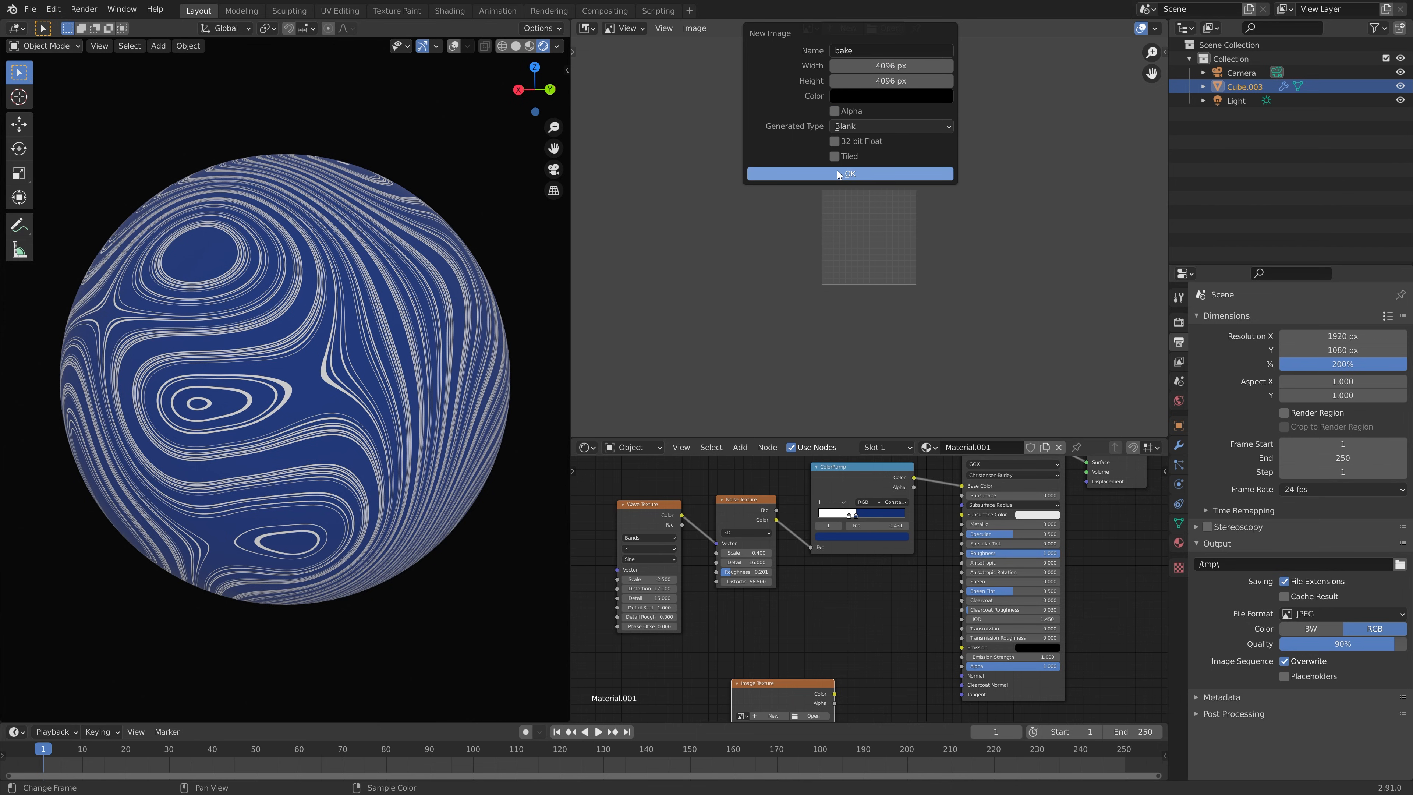
click(848, 173)
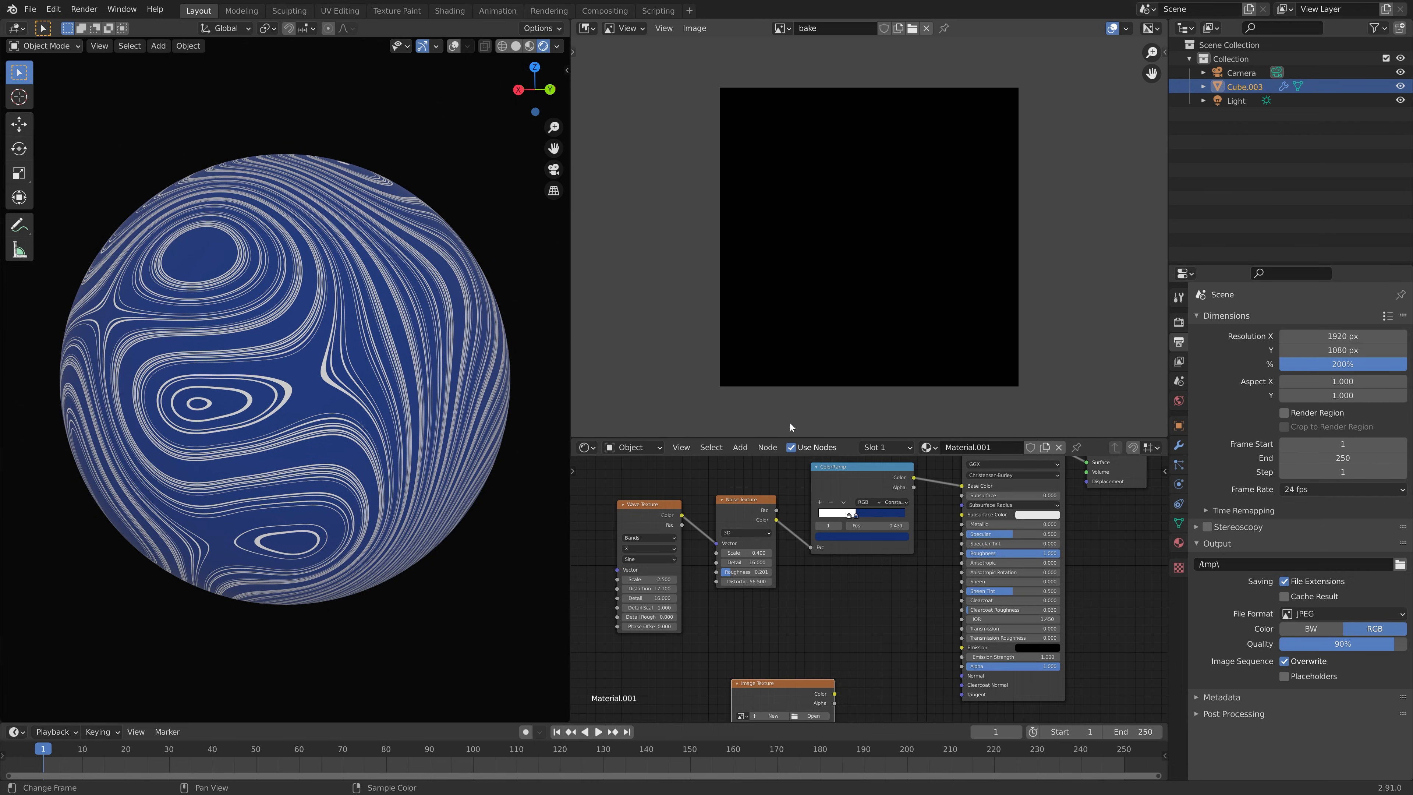
mouse_move(959, 433)
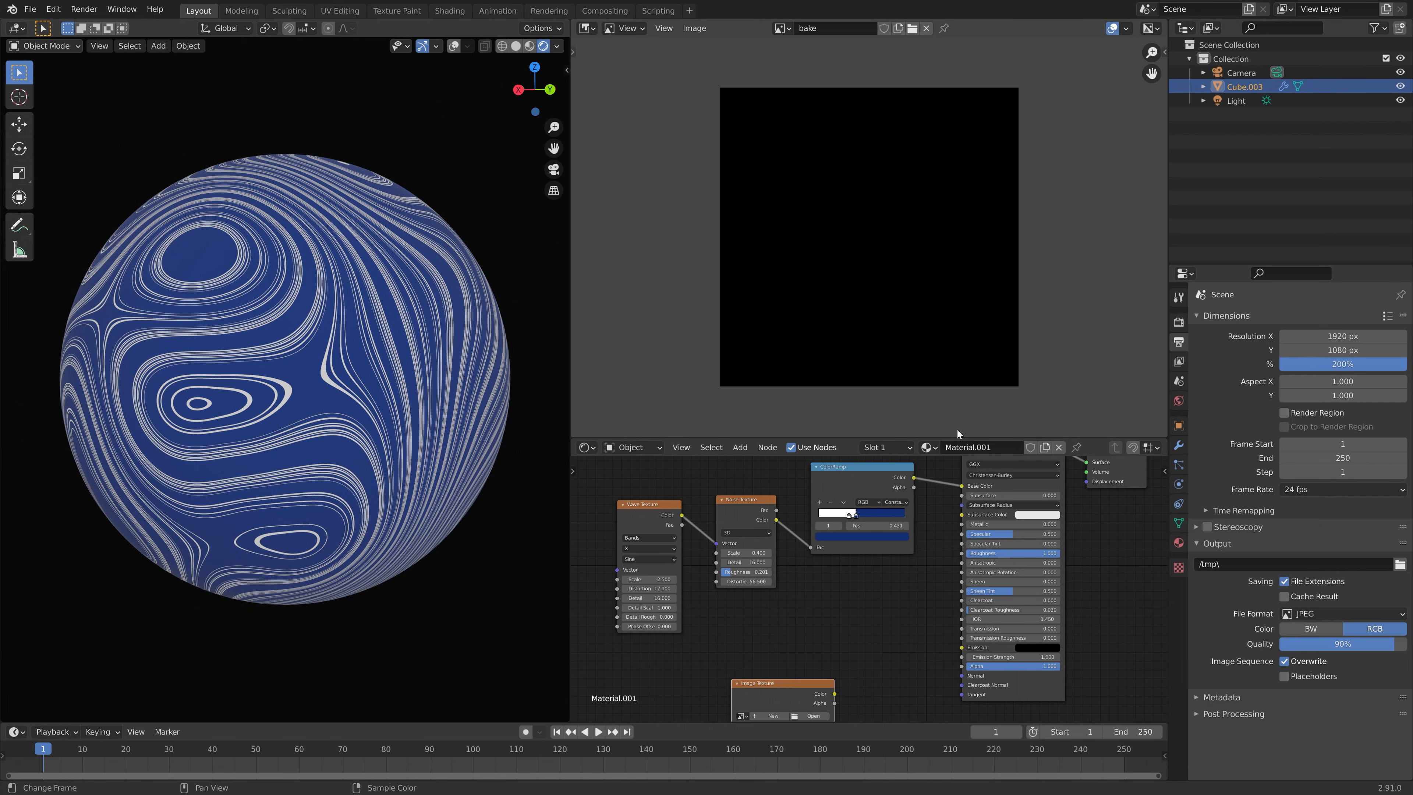
Step: Switch the render engine to Cycles in Render Properties
click(1178, 322)
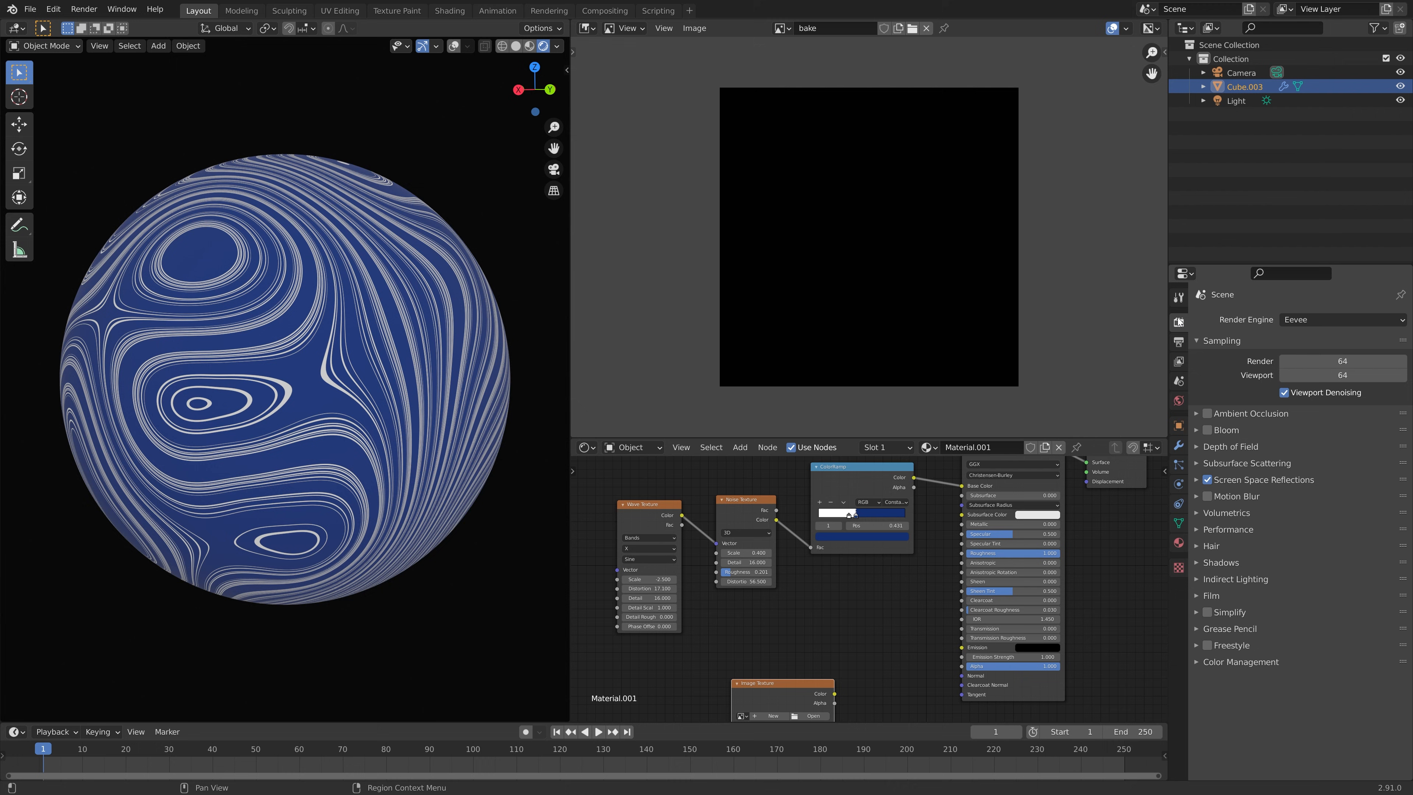
click(1342, 318)
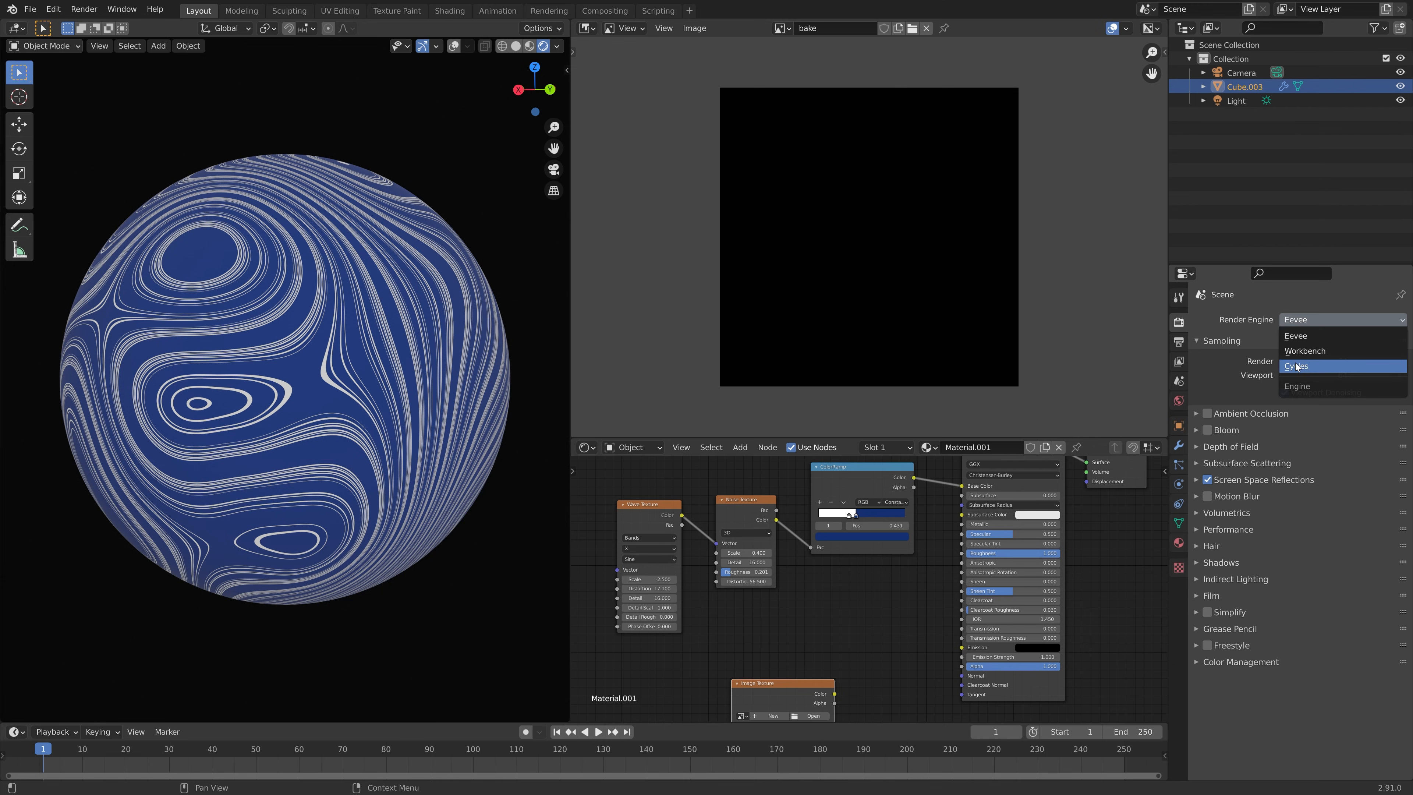
click(1296, 366)
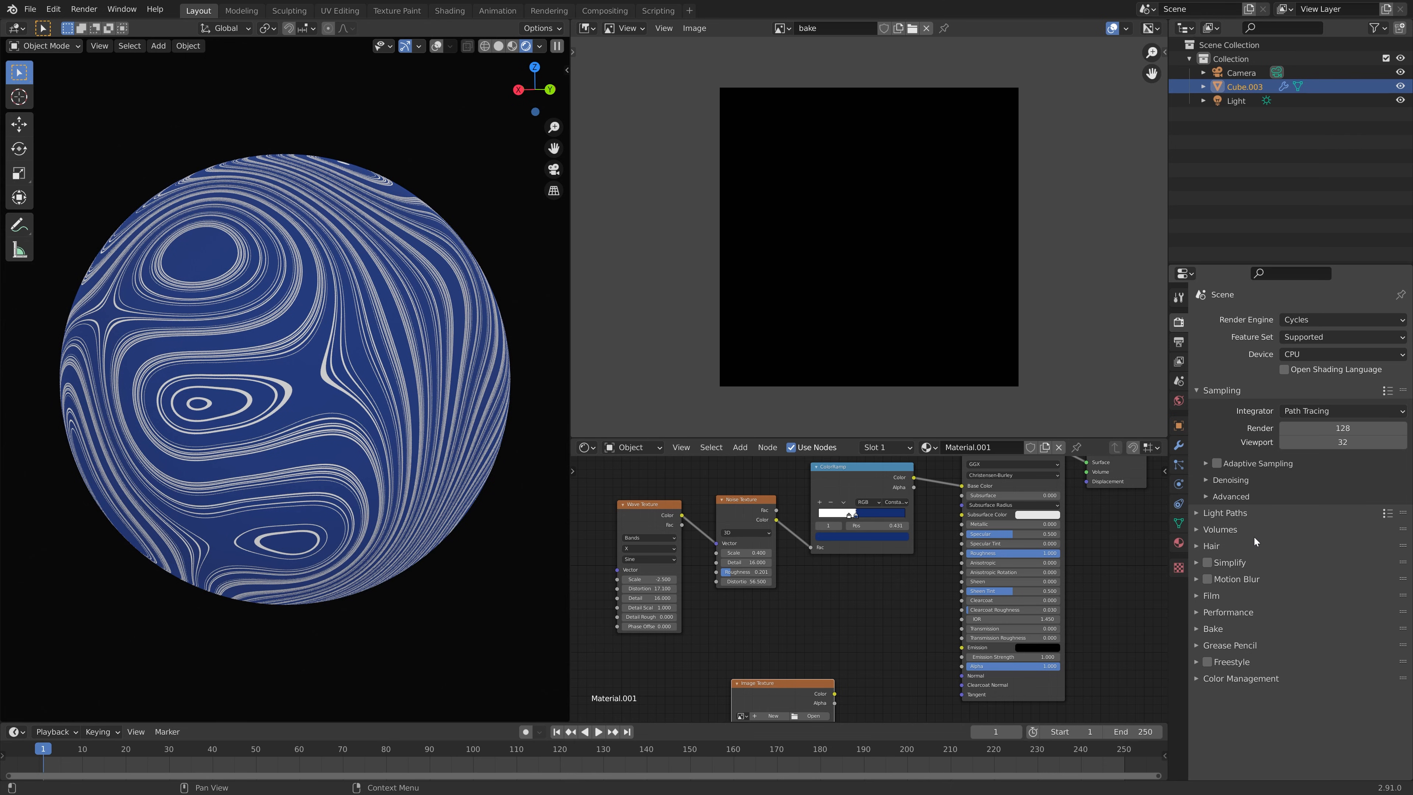
Step: Set bake type to Diffuse with direct and indirect lighting excluded, keeping only colour
click(1214, 628)
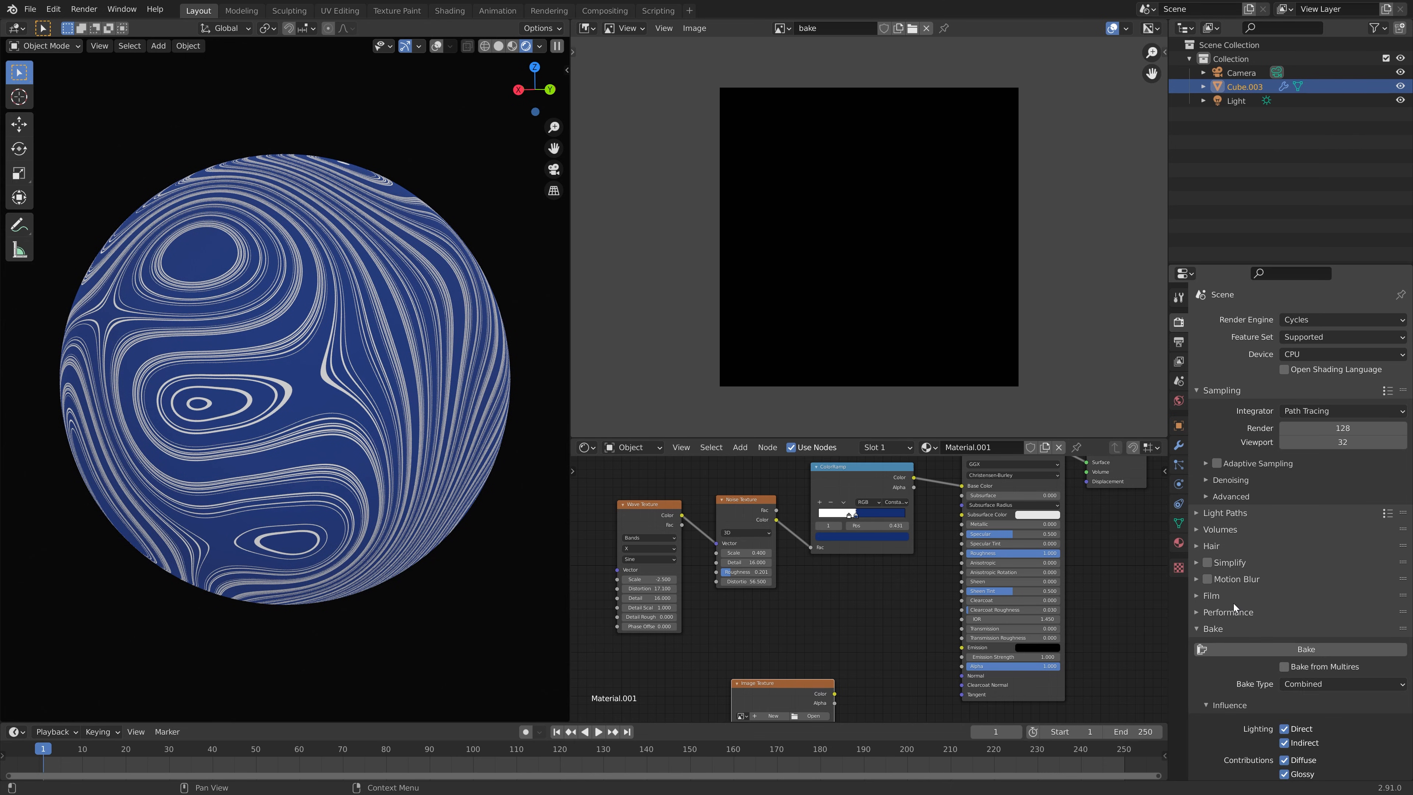
scroll(down, 3)
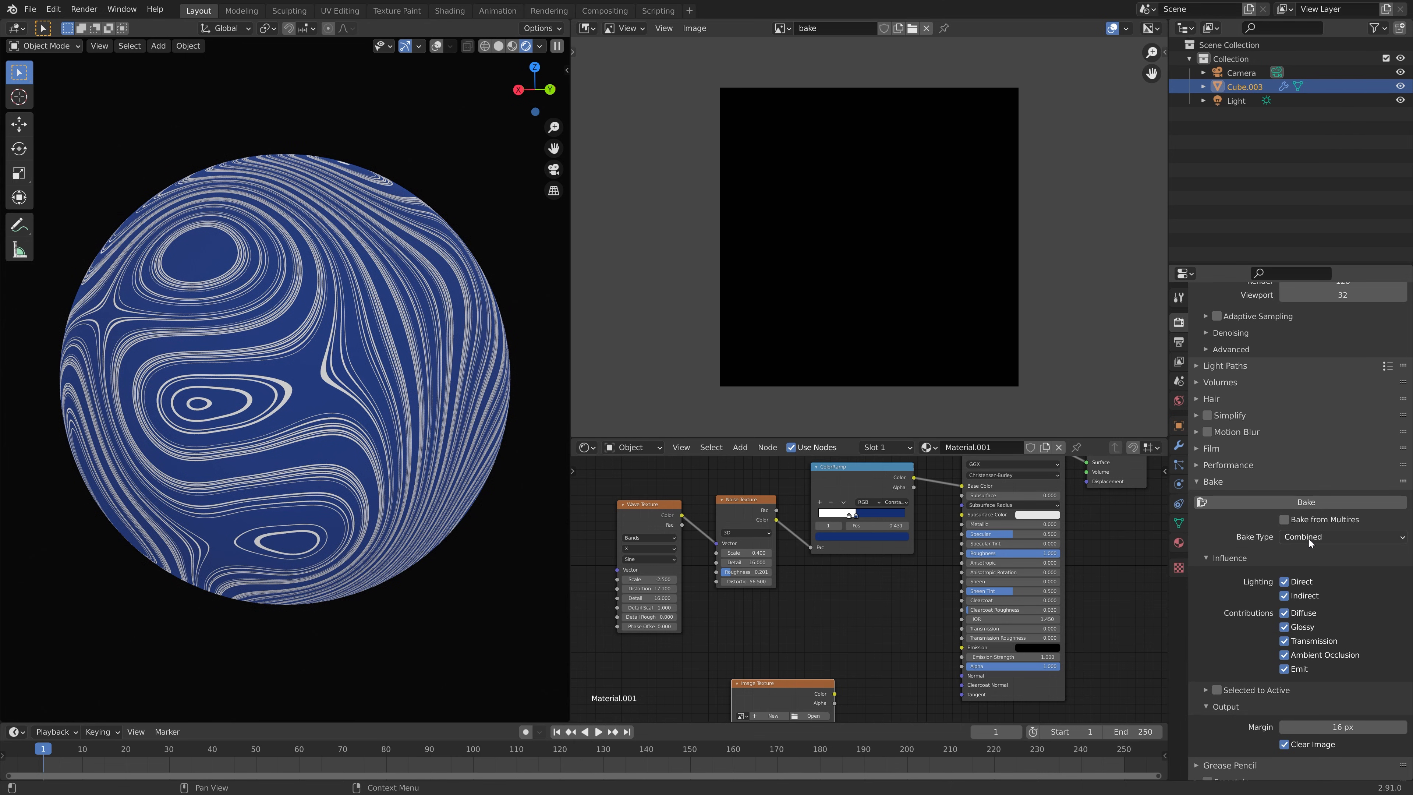
click(1343, 536)
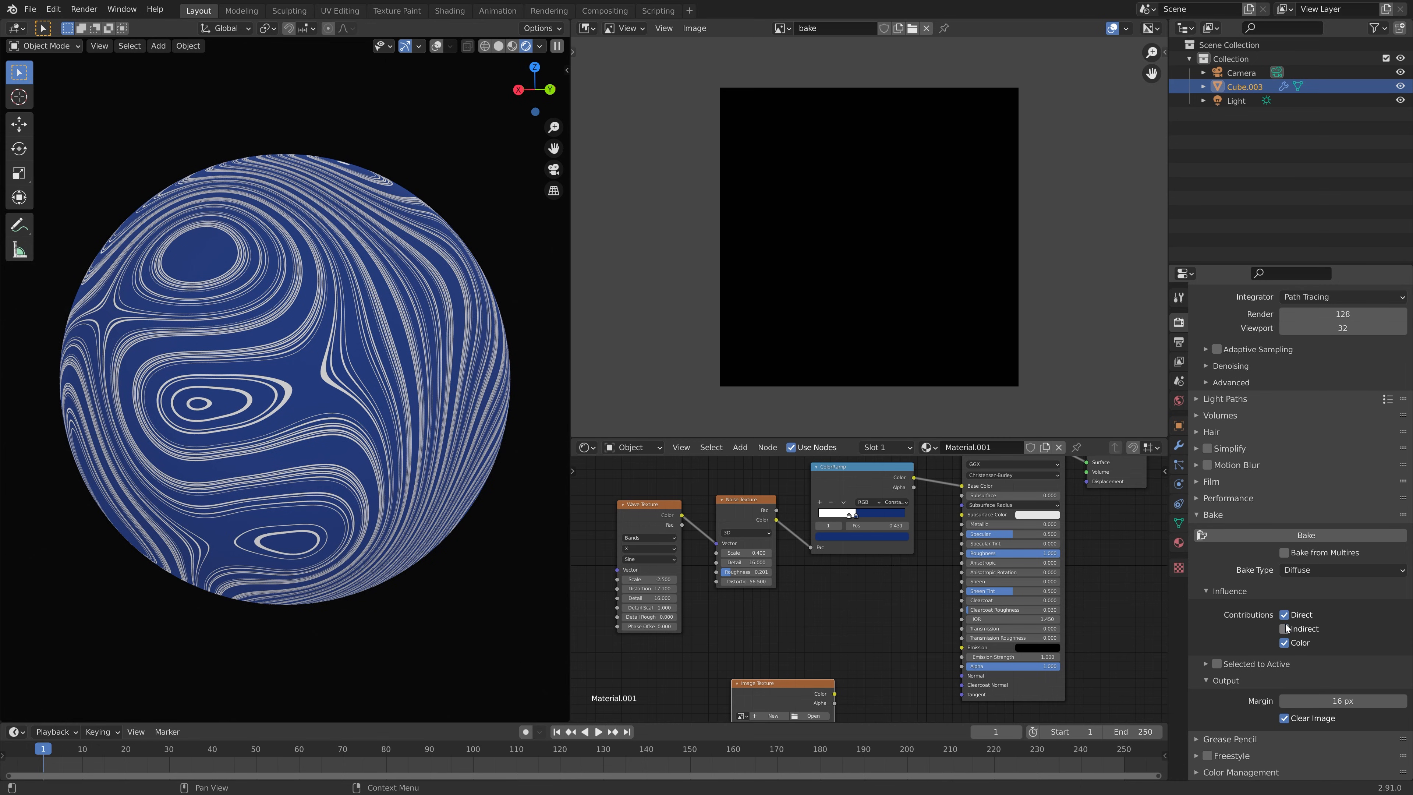
click(1284, 628)
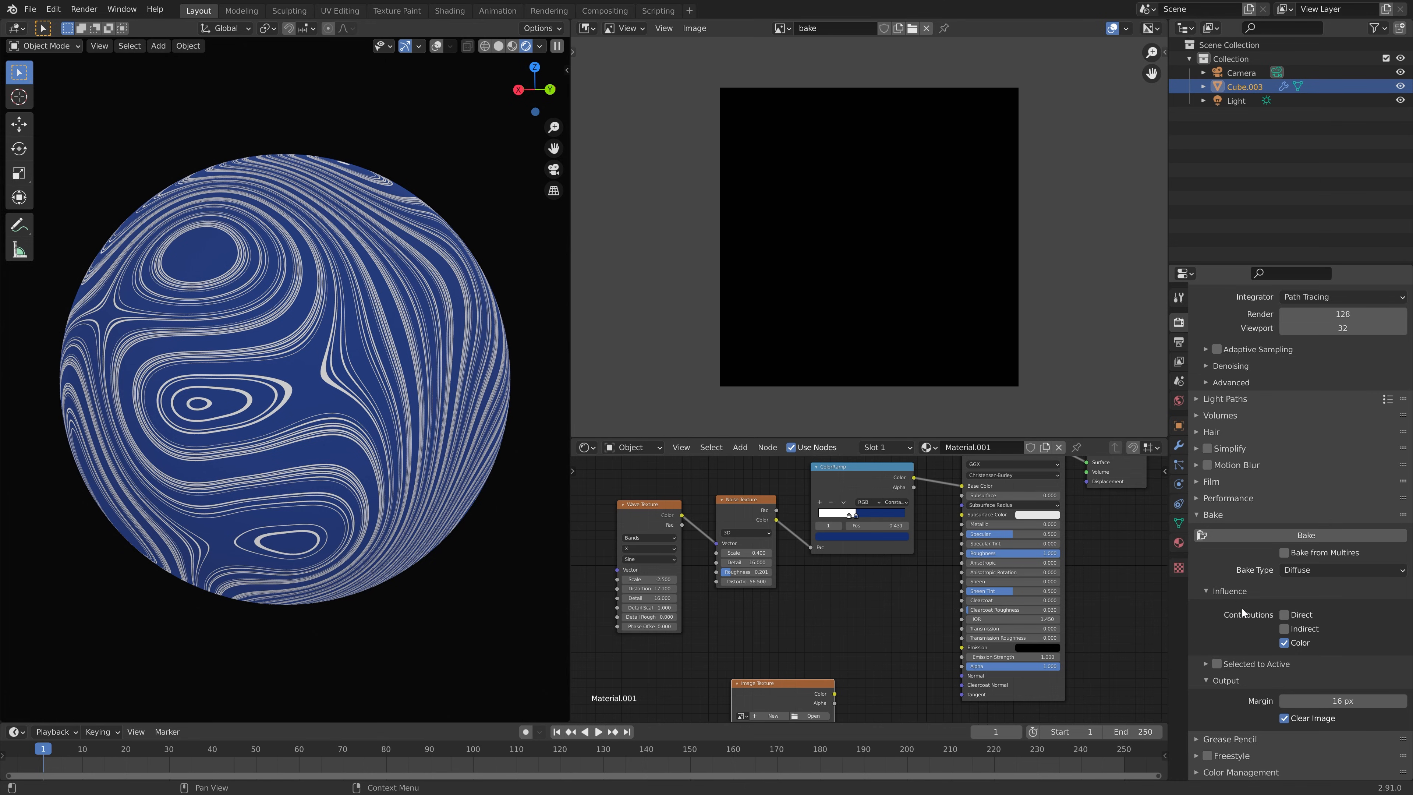
mouse_move(942, 636)
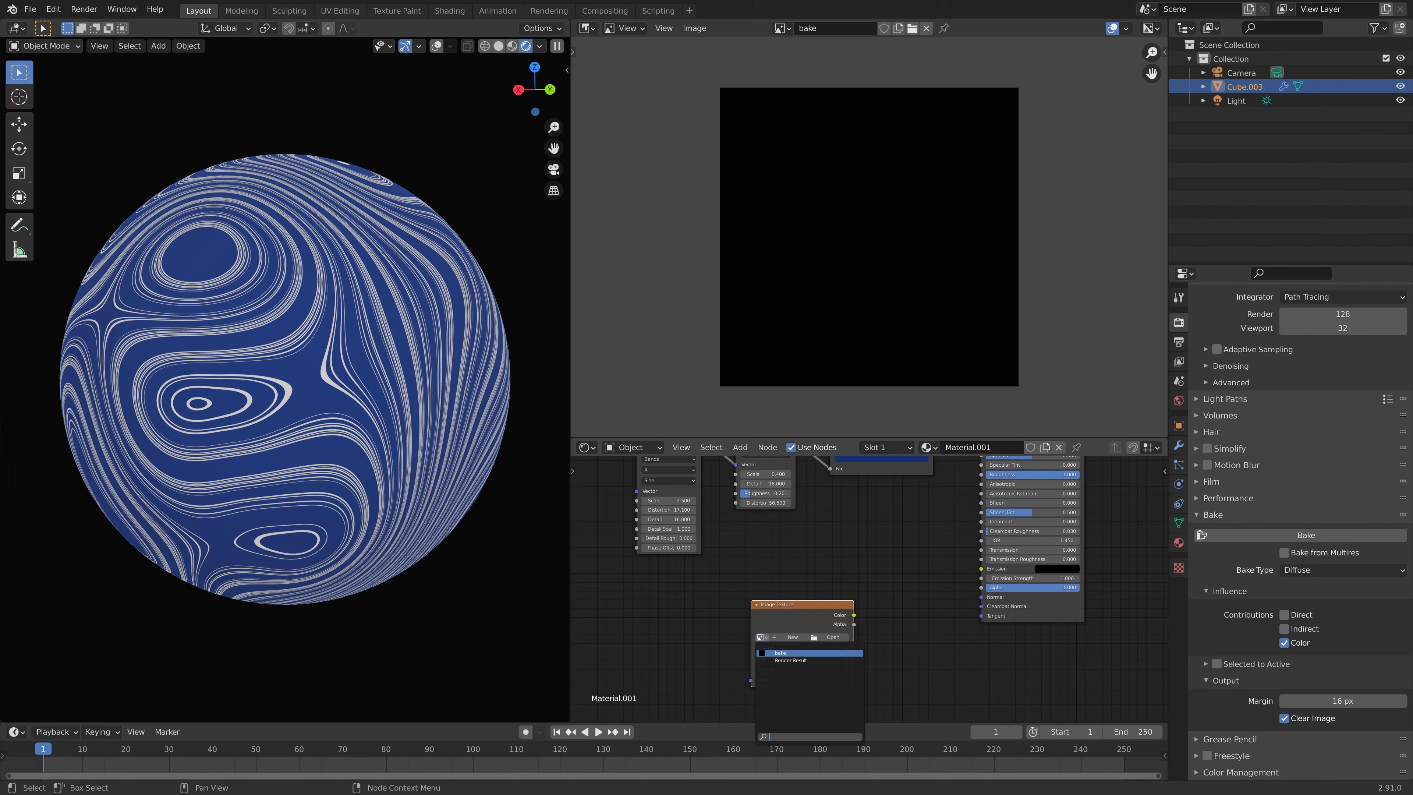
Step: Assign the 'bake' image to the Image Texture node and bake the swirl colours into it
click(777, 638)
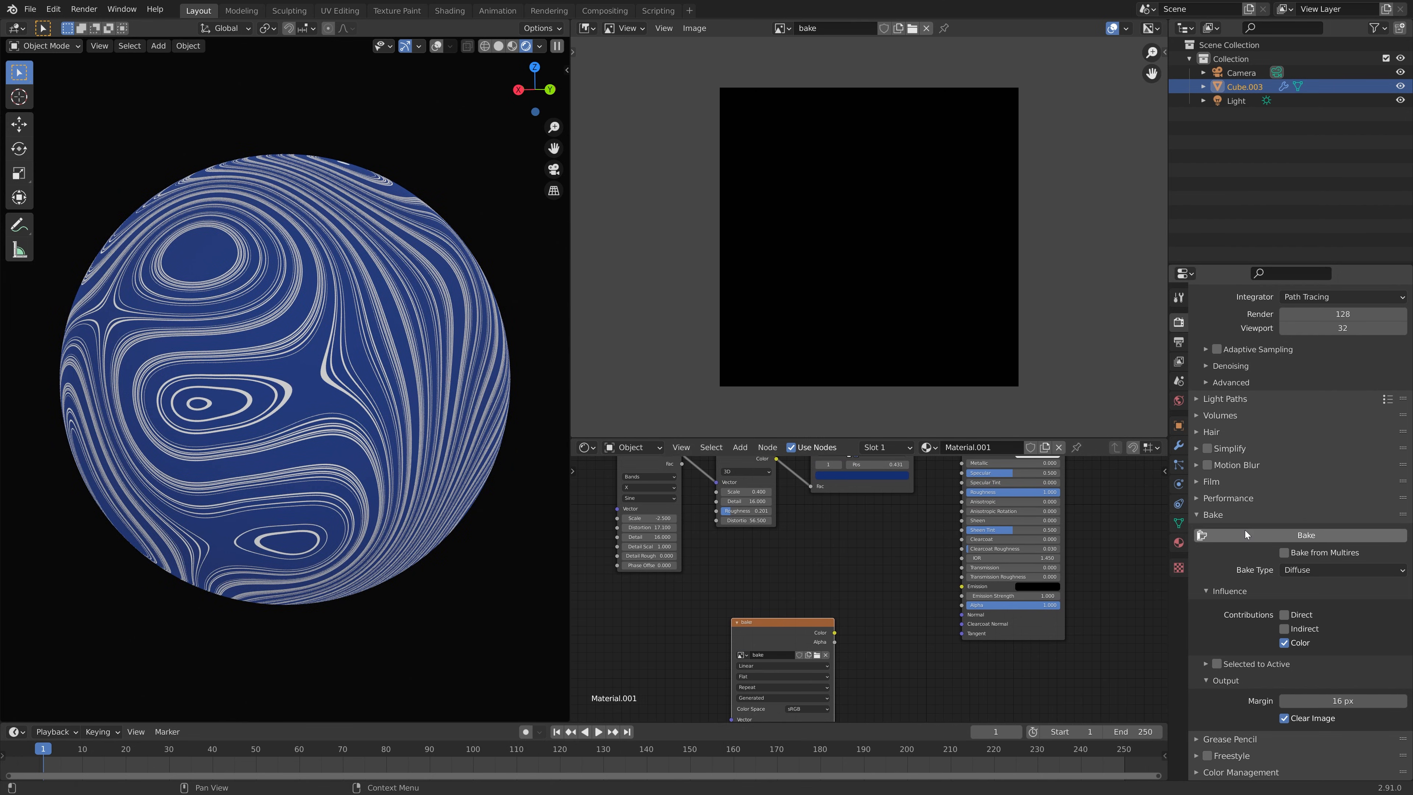
click(1305, 534)
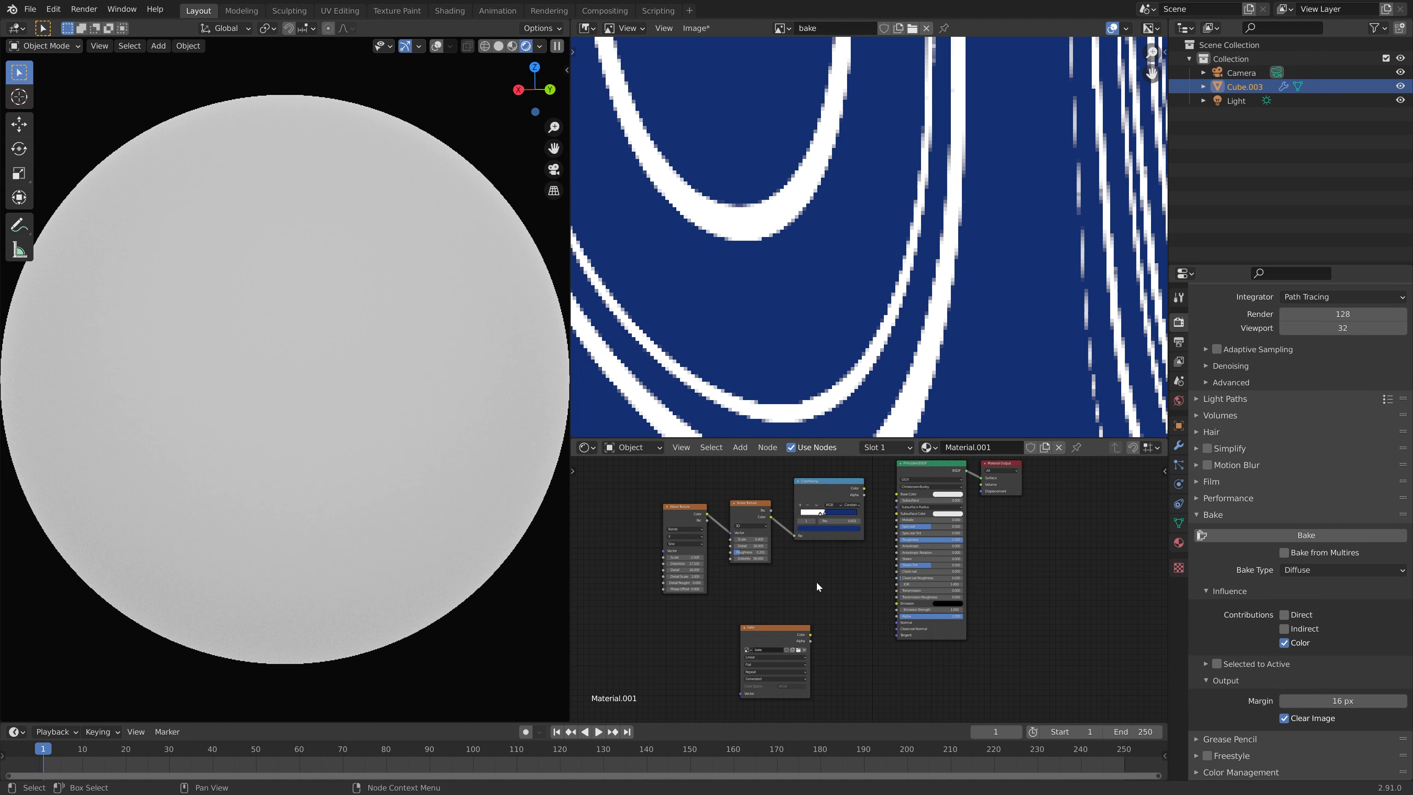
Step: Wire the baked image's Color output into the Principled BSDF Base Color
drag(810, 634, 896, 499)
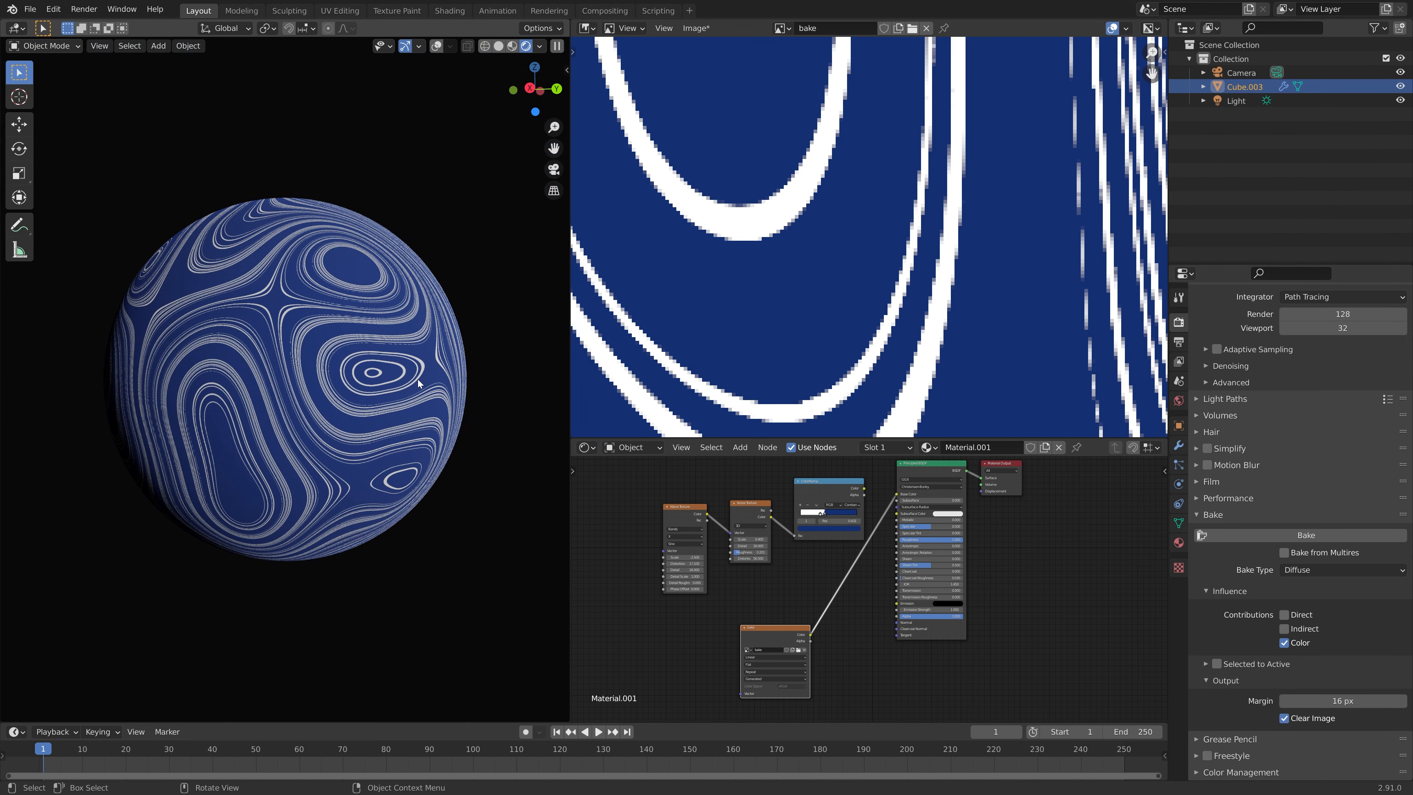
mouse_move(835, 238)
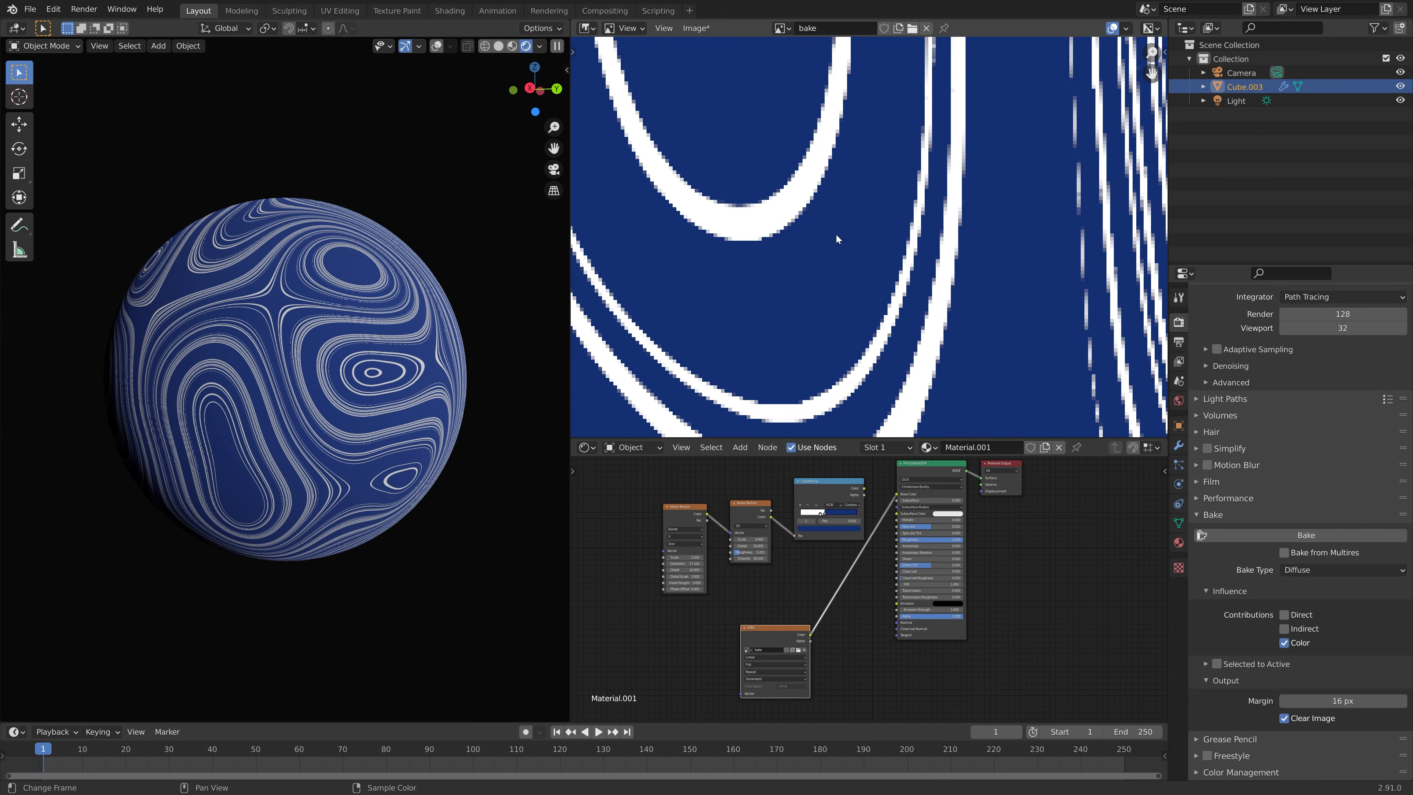
Step: Start Save As for the baked image as bake.png in PNG format
click(695, 28)
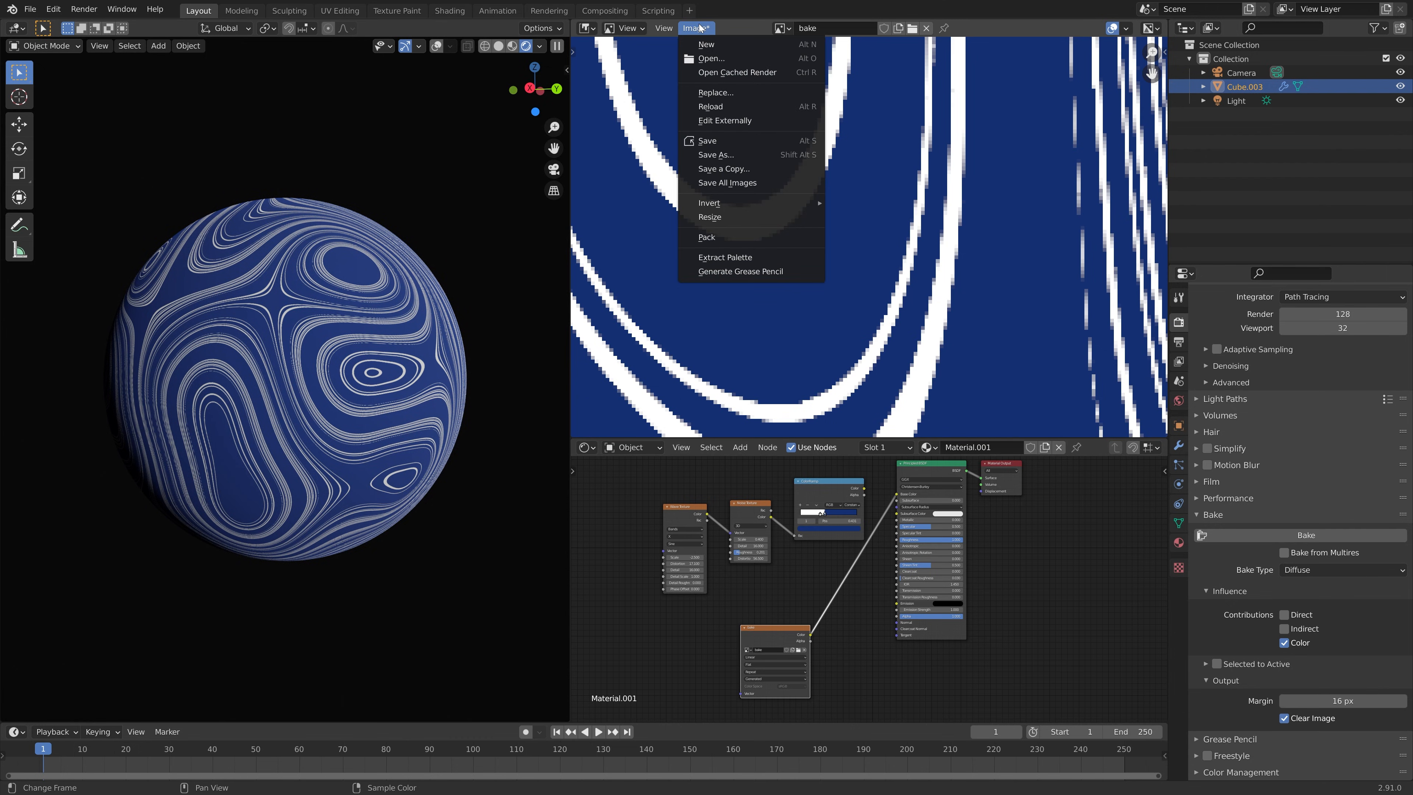
click(715, 154)
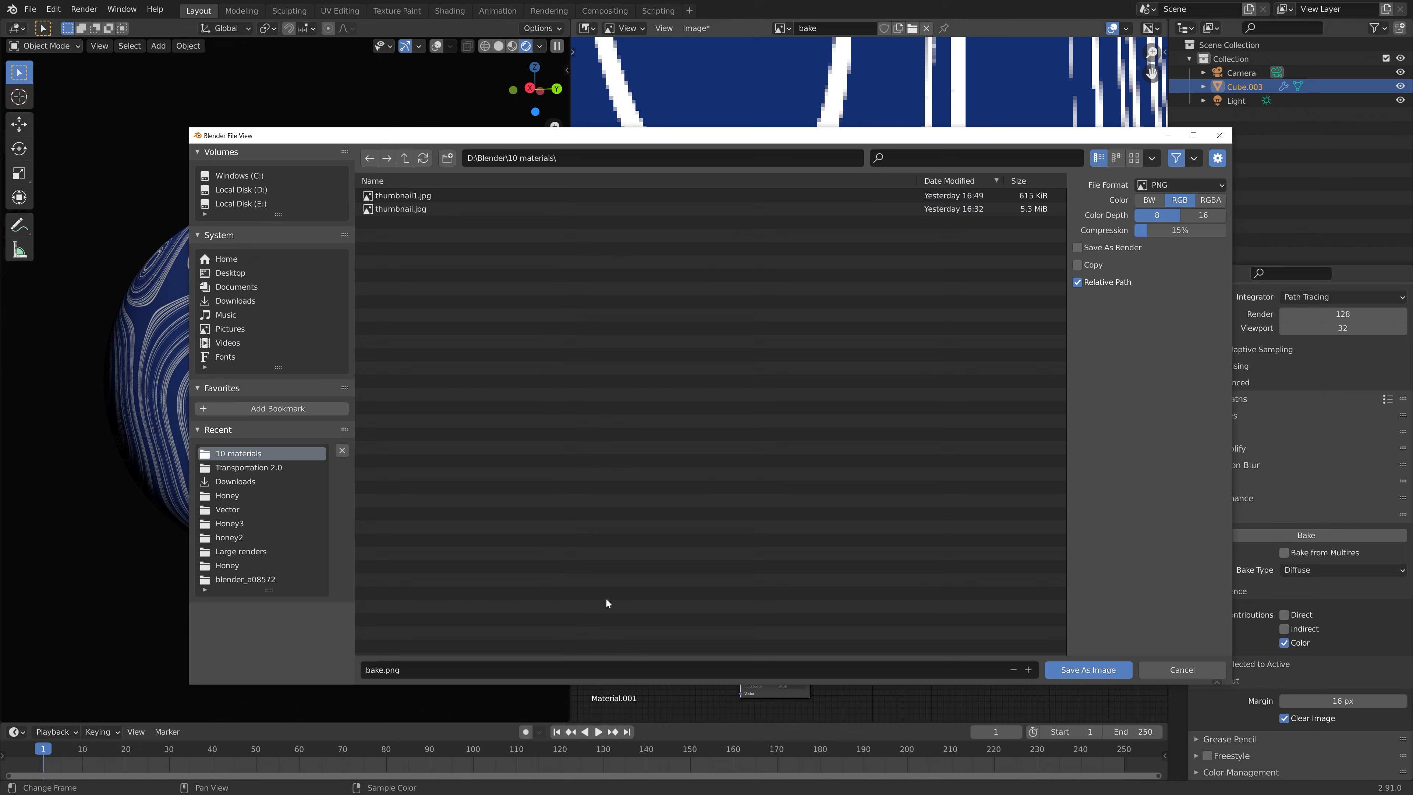